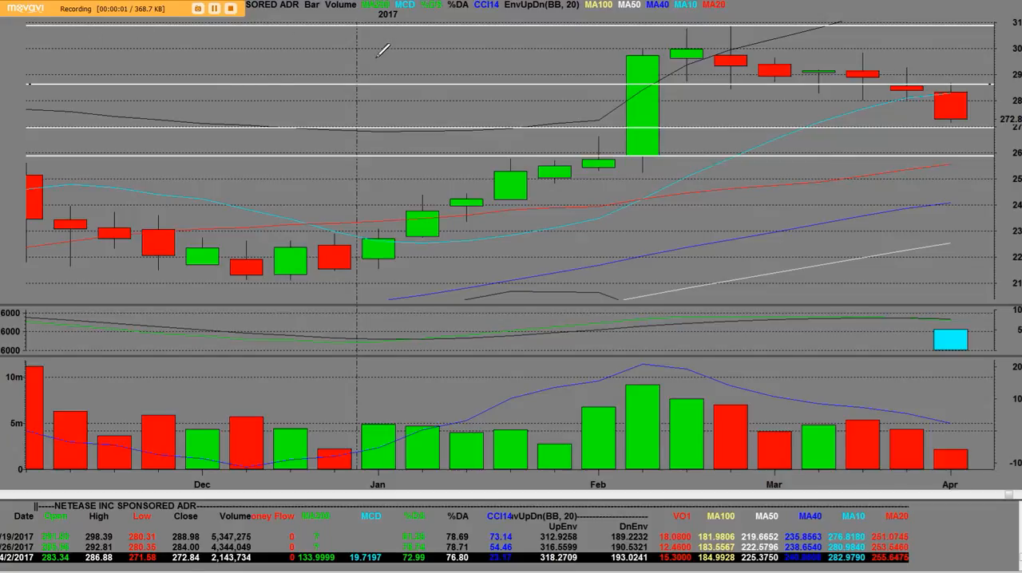
pyautogui.moveTo(209, 66)
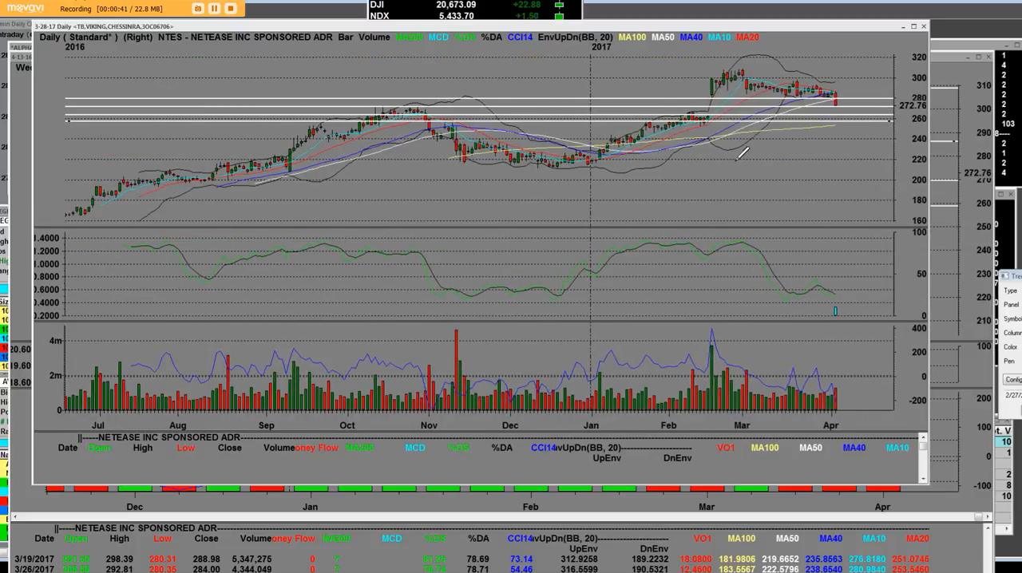
# Step: Zoom the NTES daily chart to its final bars, Mar 17 through Apr 4
pyautogui.rightClick(734, 152)
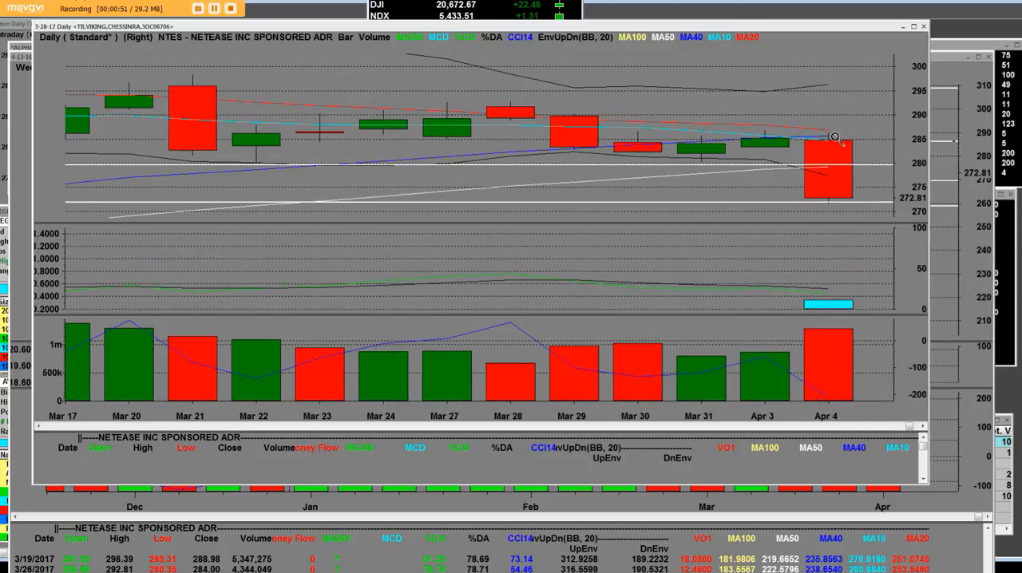
pyautogui.moveTo(827, 134)
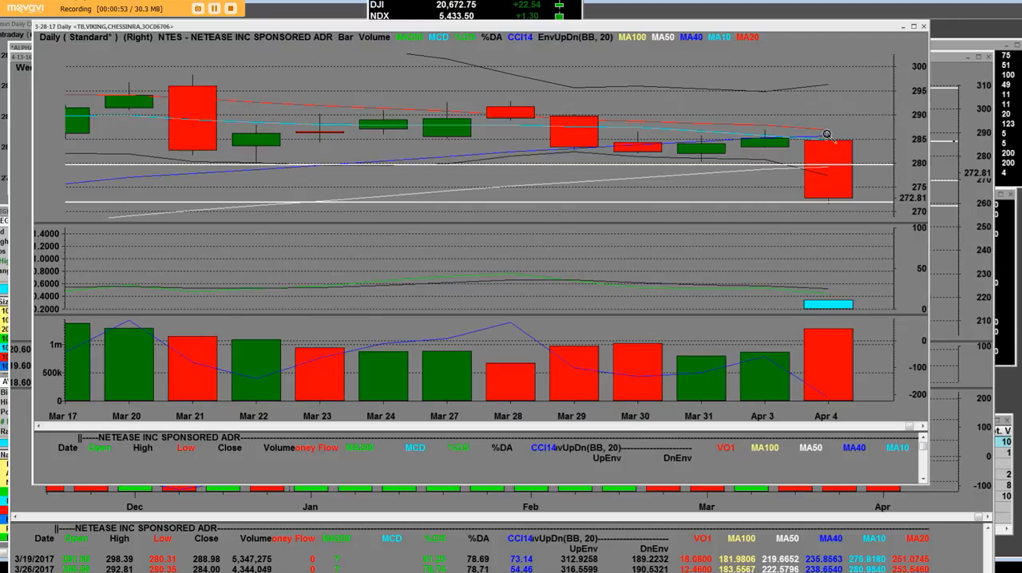
pyautogui.moveTo(830, 180)
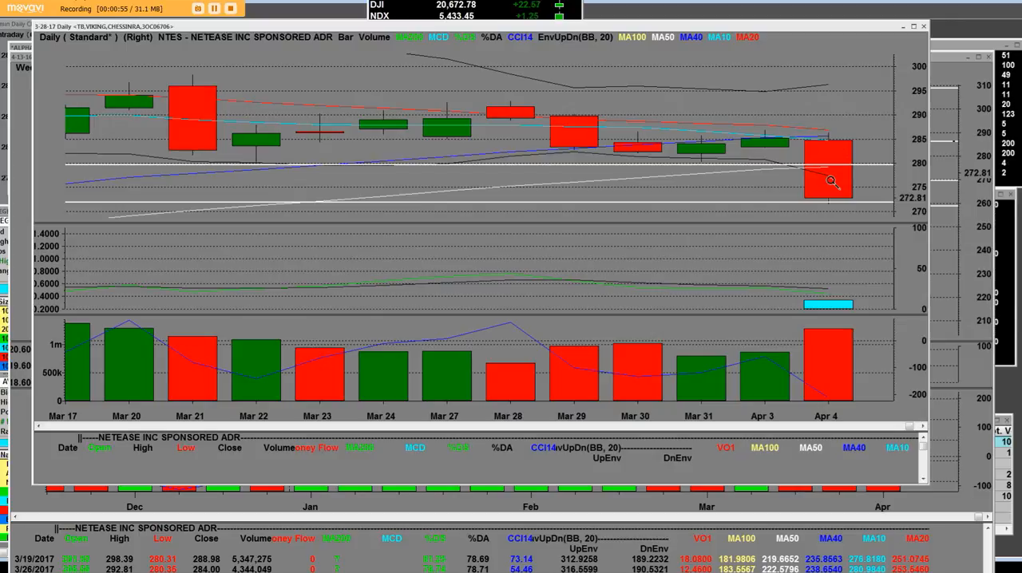
pyautogui.moveTo(785, 178)
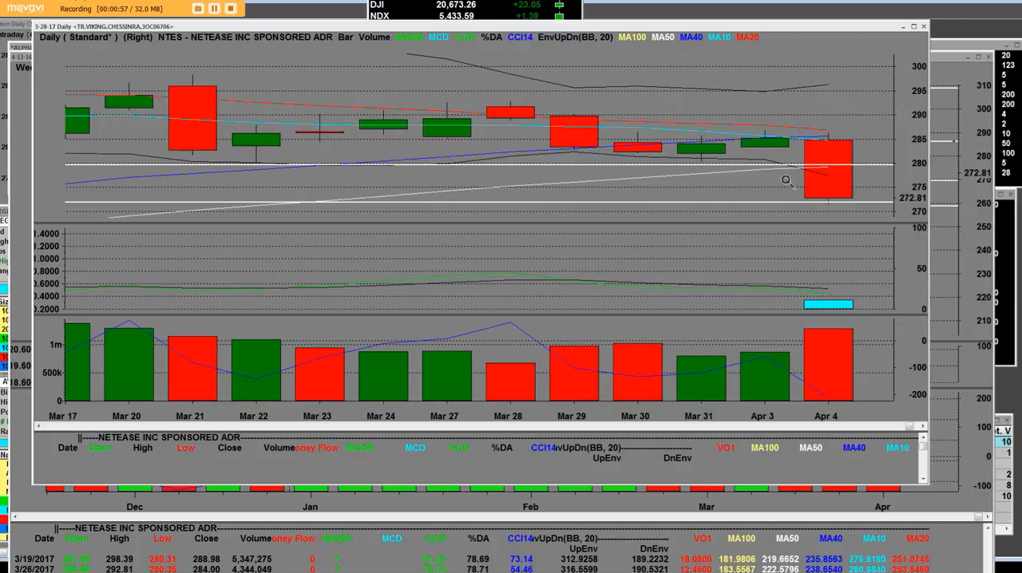
pyautogui.moveTo(815, 168)
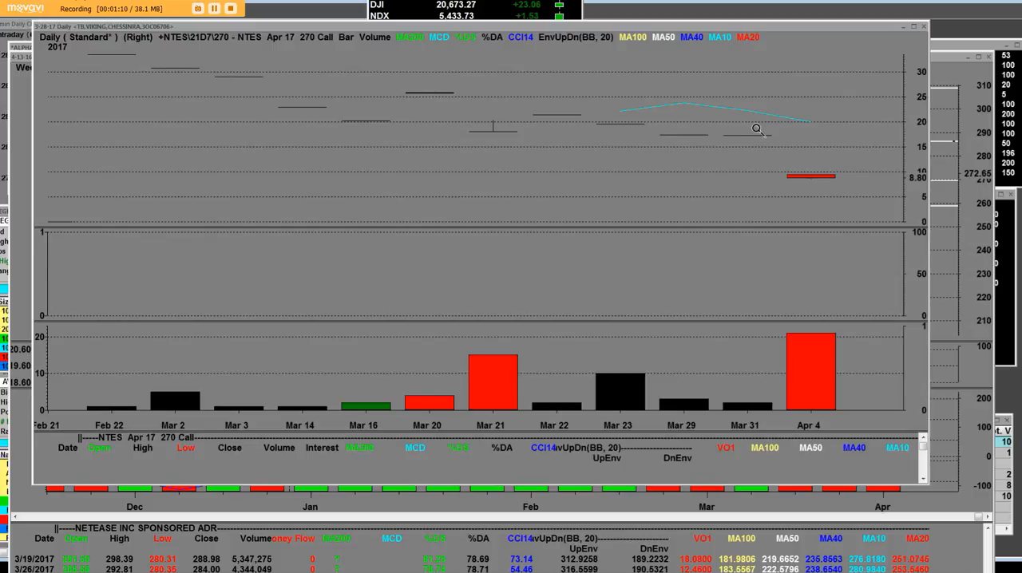
pyautogui.moveTo(920, 426)
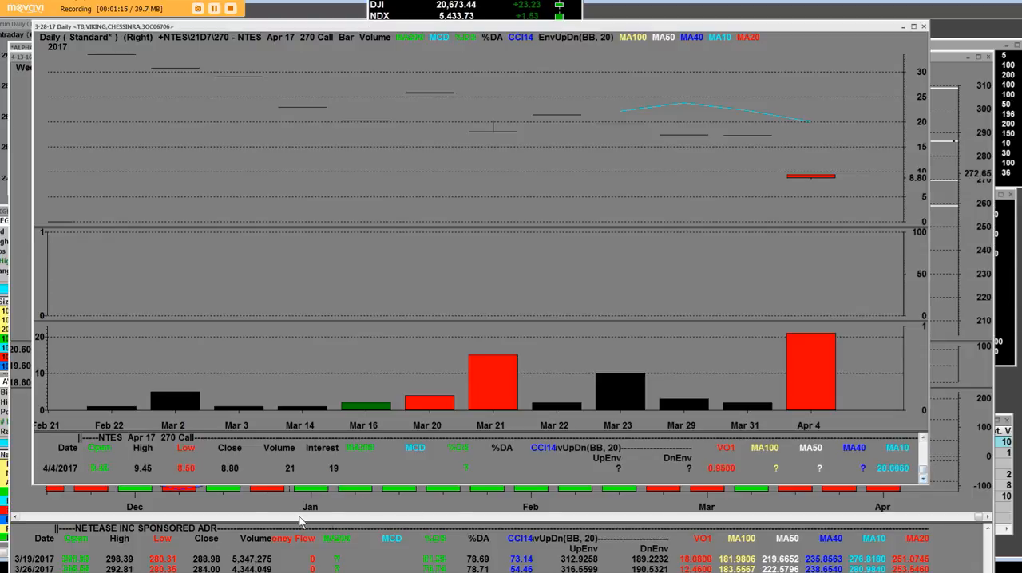
pyautogui.moveTo(70, 483)
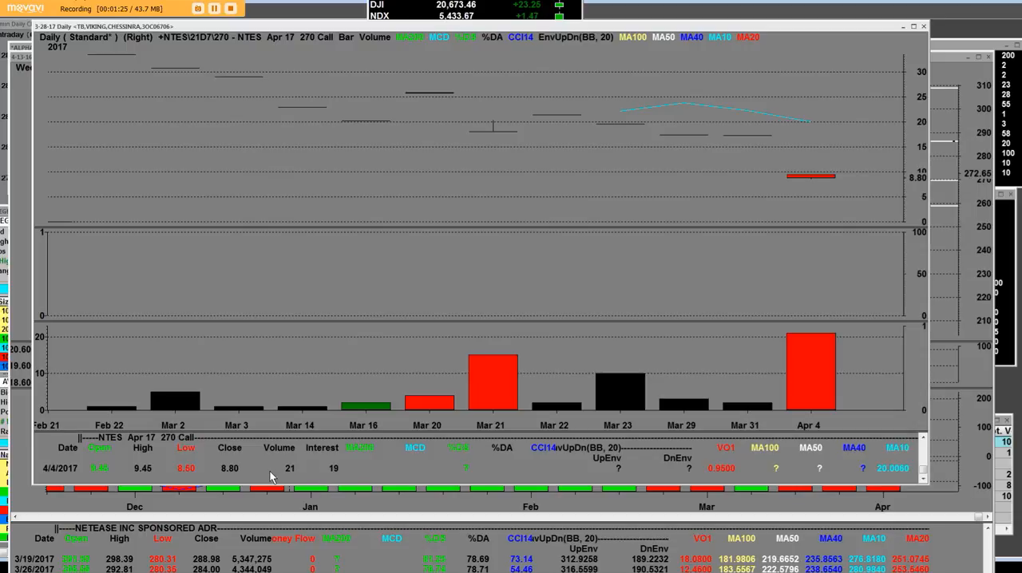
pyautogui.moveTo(685, 195)
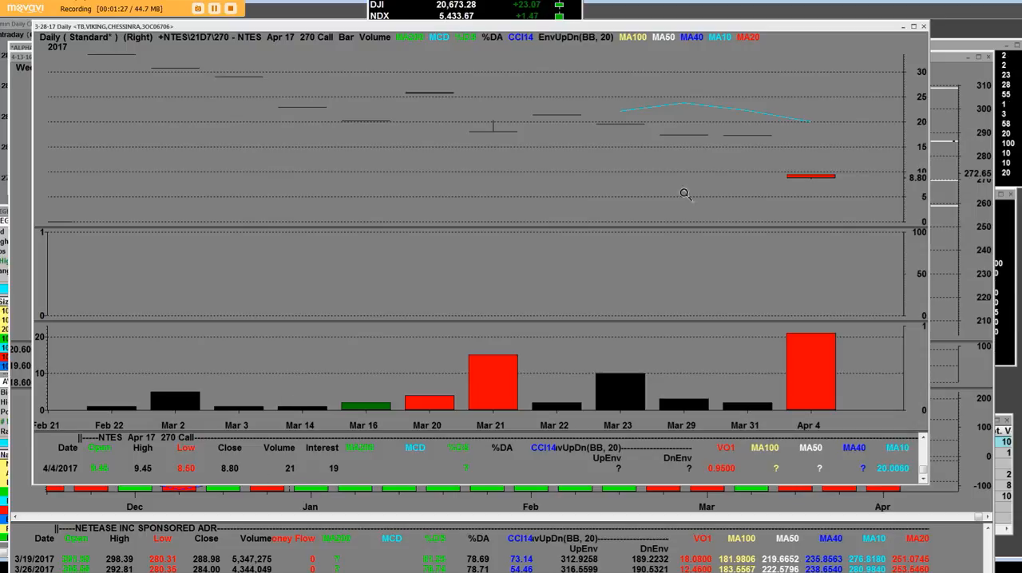
pyautogui.moveTo(817, 172)
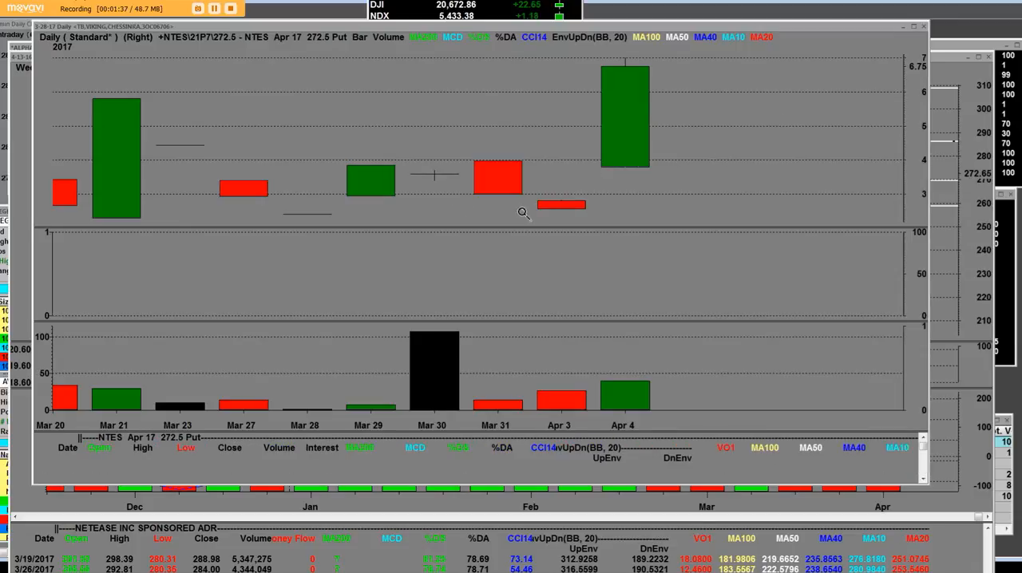
pyautogui.moveTo(699, 283)
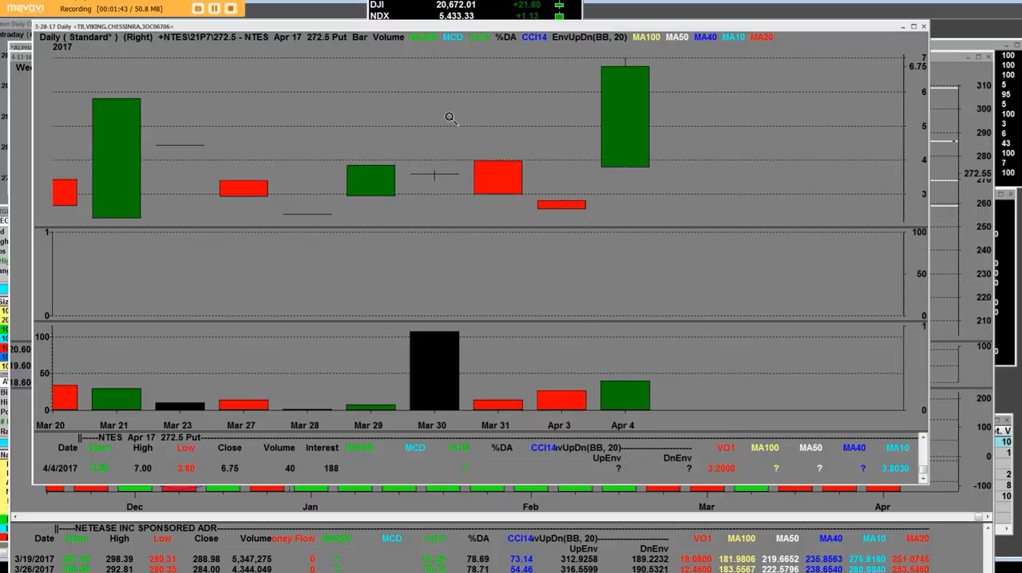
# Step: Switch the chart symbol to the NTES Apr 17 272.5 Put via the chart context menu
pyautogui.rightClick(451, 118)
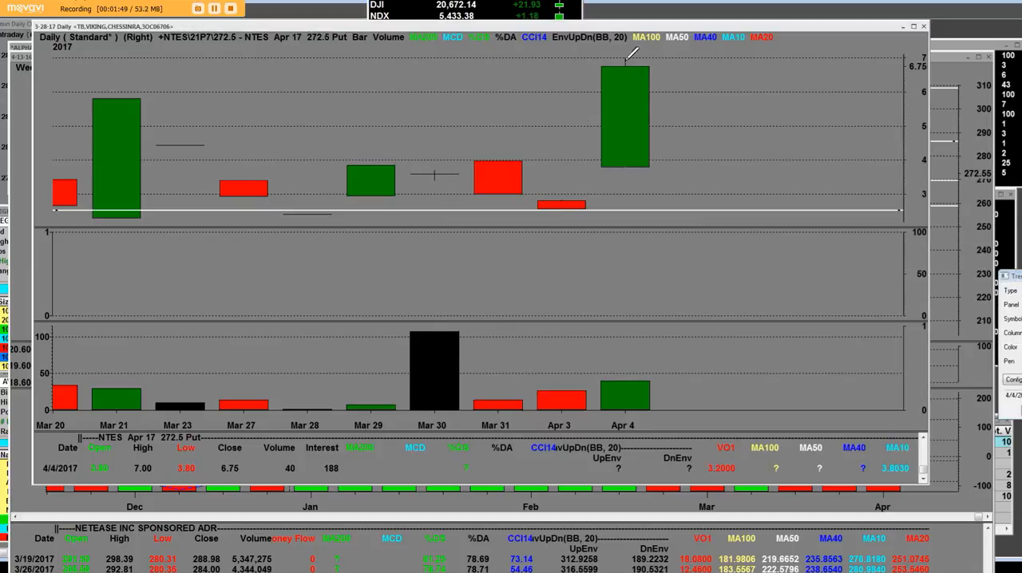
pyautogui.moveTo(313, 279)
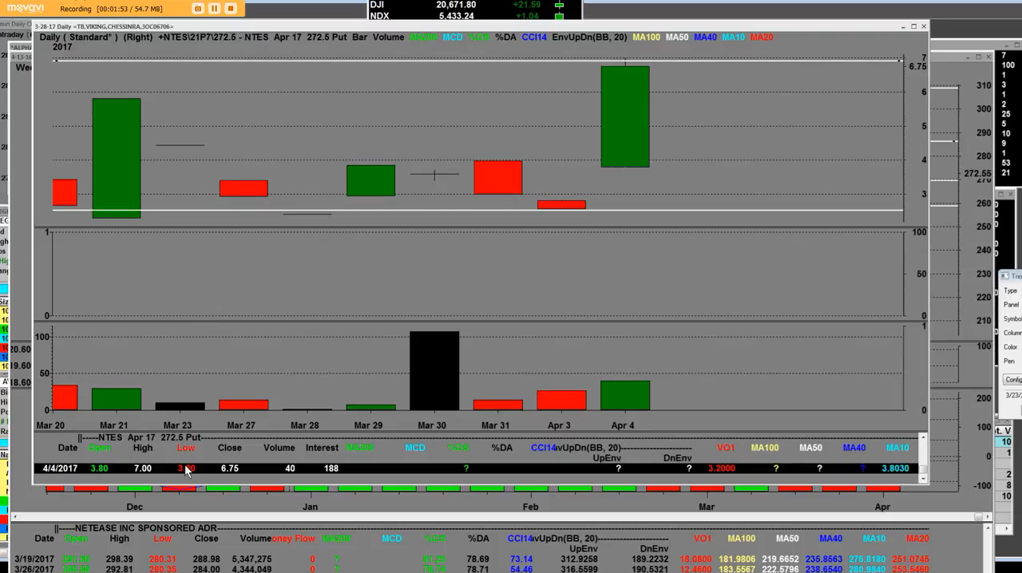
pyautogui.moveTo(514, 192)
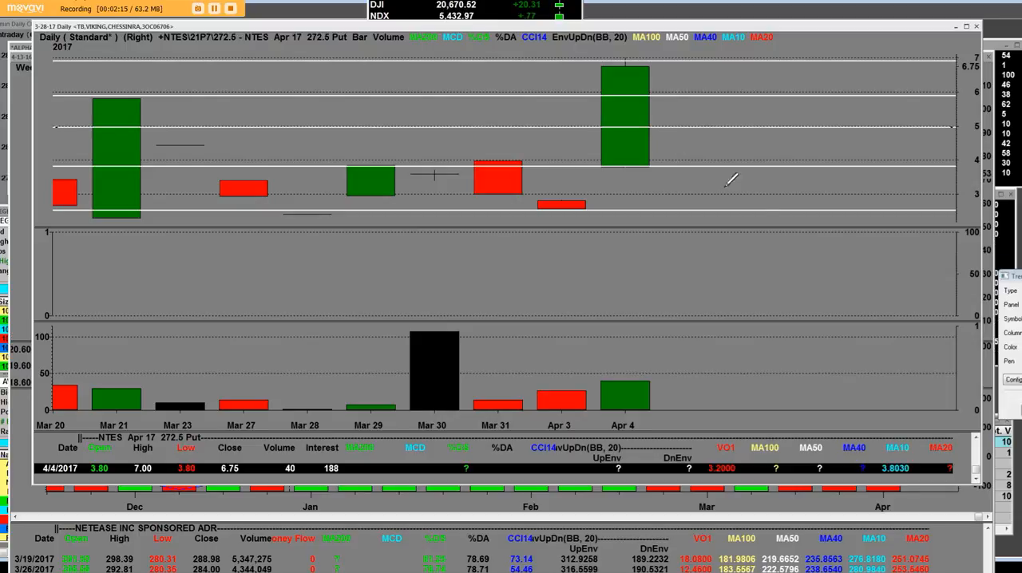
pyautogui.moveTo(591, 131)
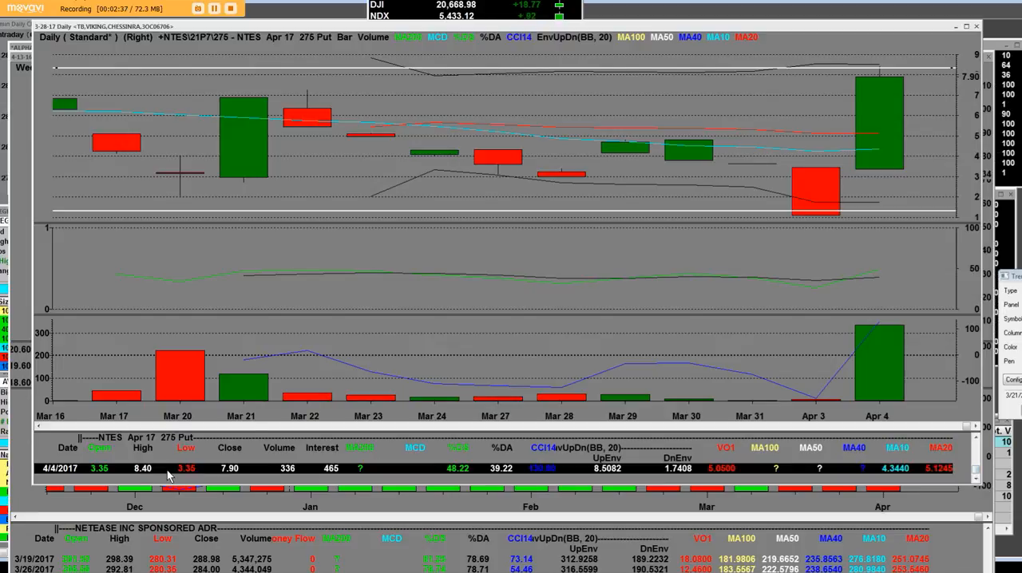
pyautogui.moveTo(122, 476)
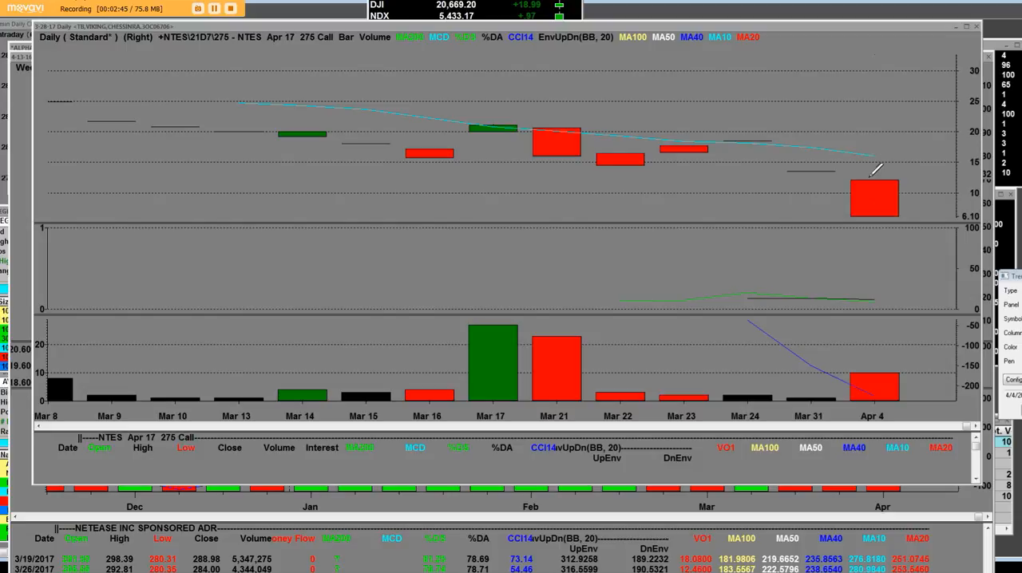
pyautogui.moveTo(891, 207)
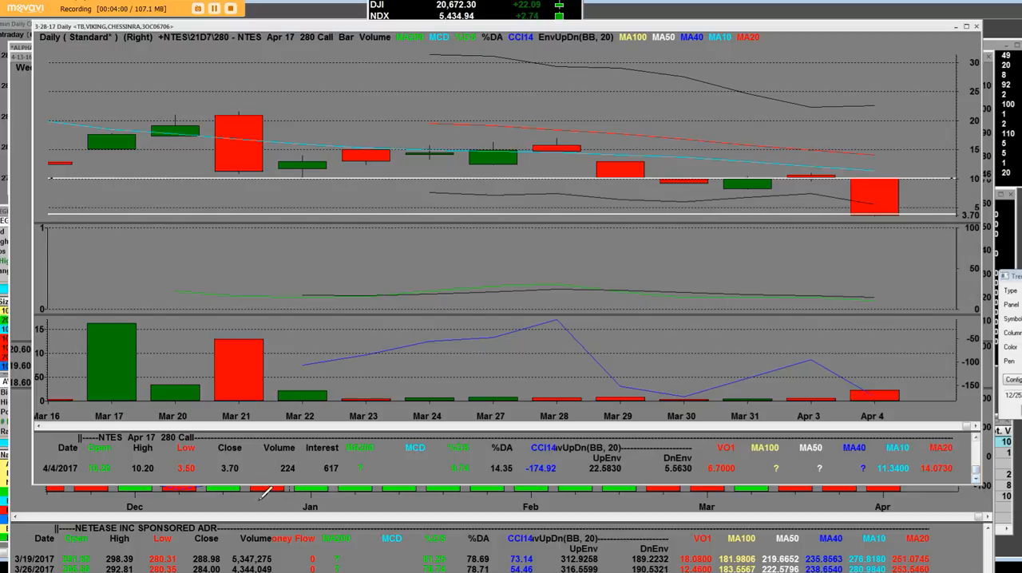
pyautogui.click(142, 470)
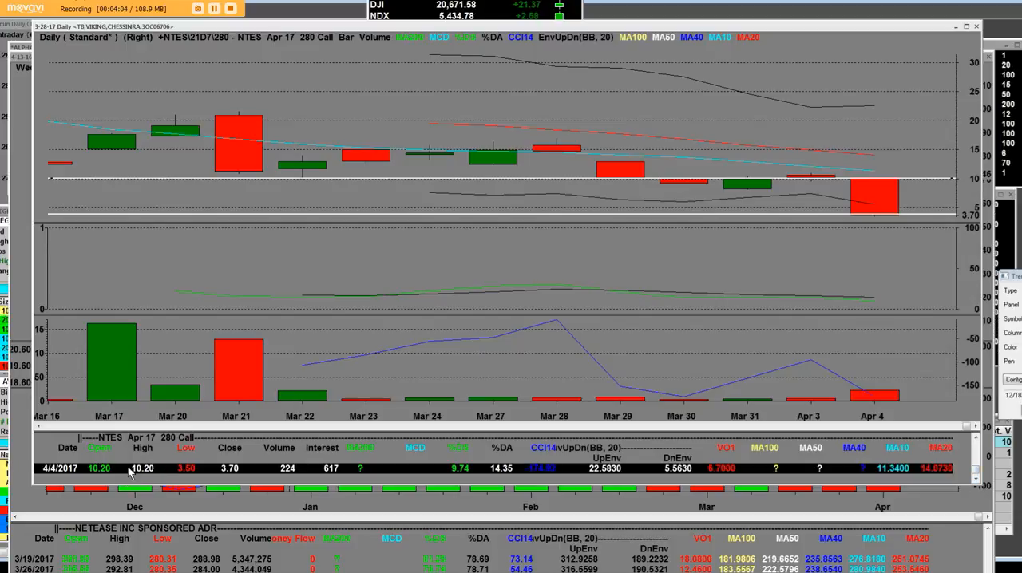
pyautogui.moveTo(184, 473)
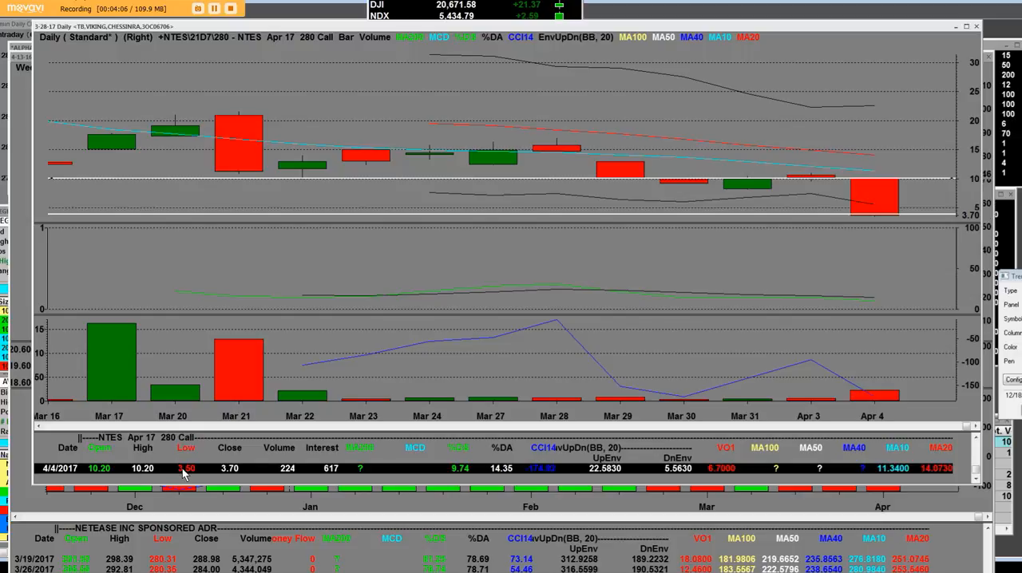
pyautogui.moveTo(230, 480)
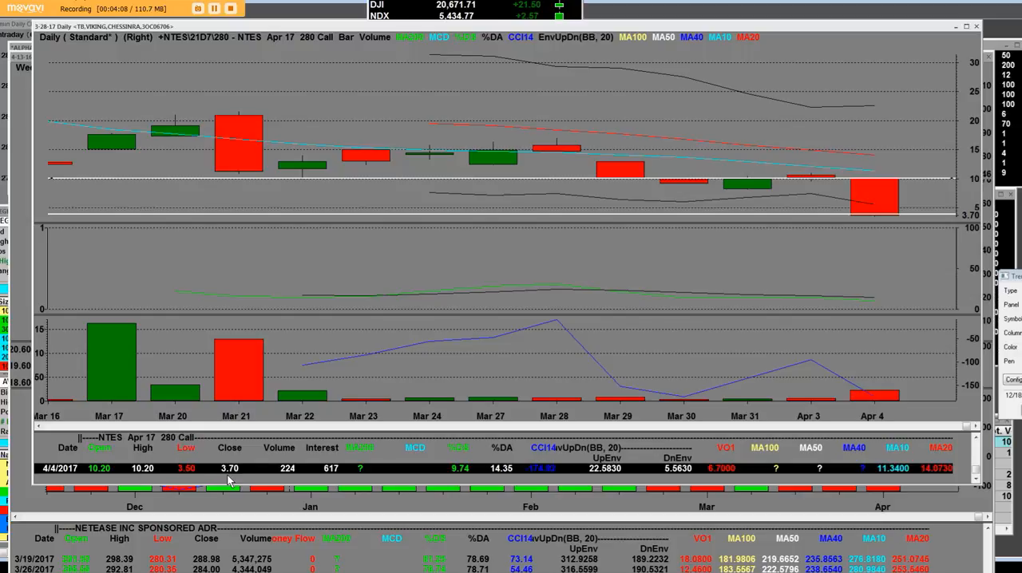
pyautogui.moveTo(919, 257)
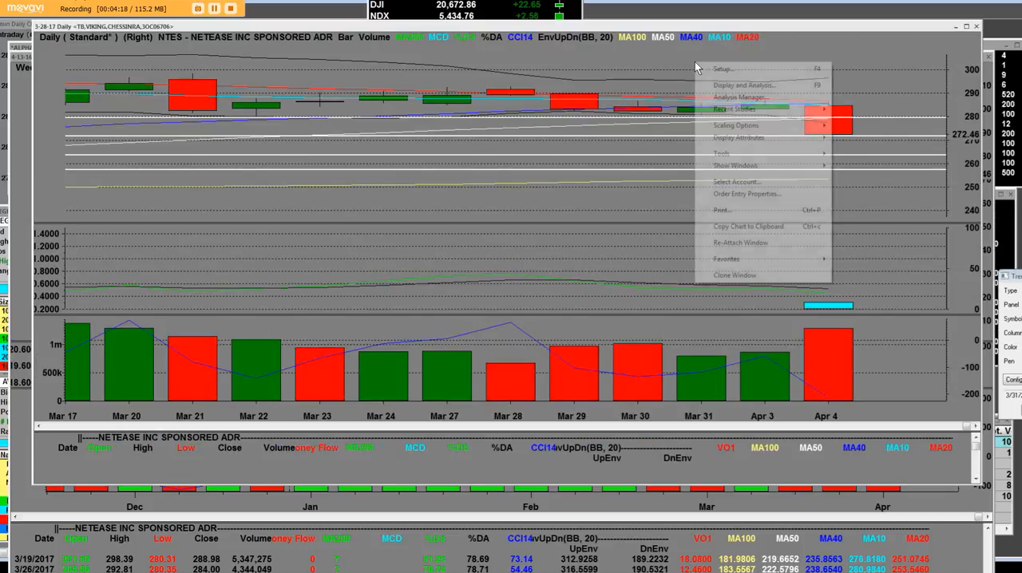
pyautogui.moveTo(722, 154)
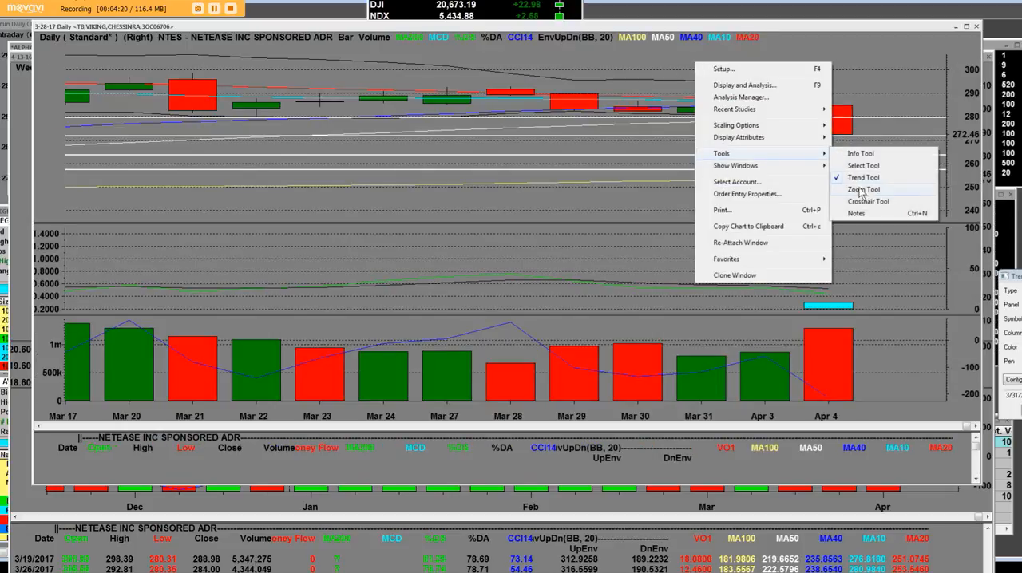
# Step: Use the Zoom Tool to isolate the Mar 31, Apr 3 and Apr 4 bars
pyautogui.click(862, 177)
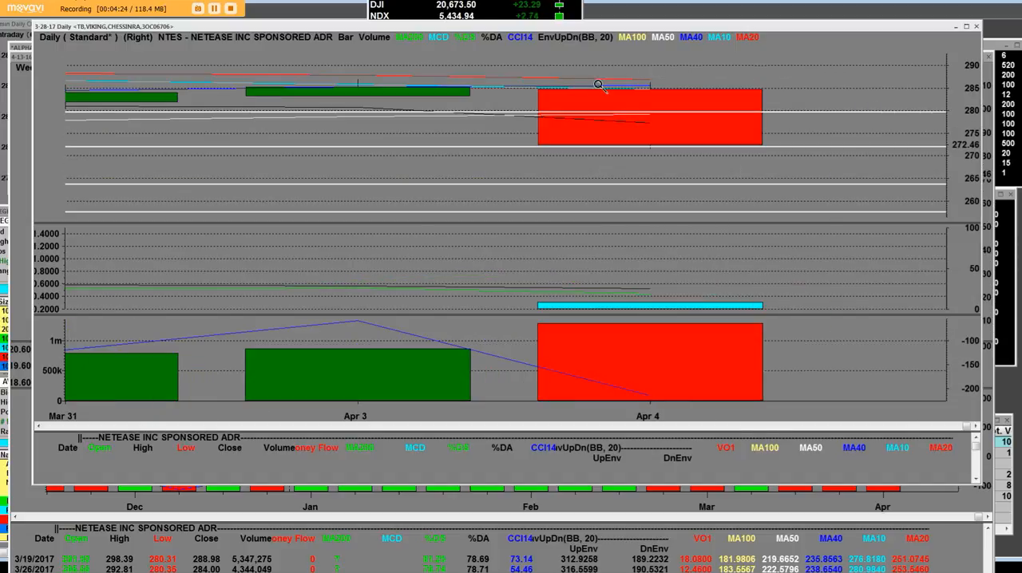
pyautogui.moveTo(658, 86)
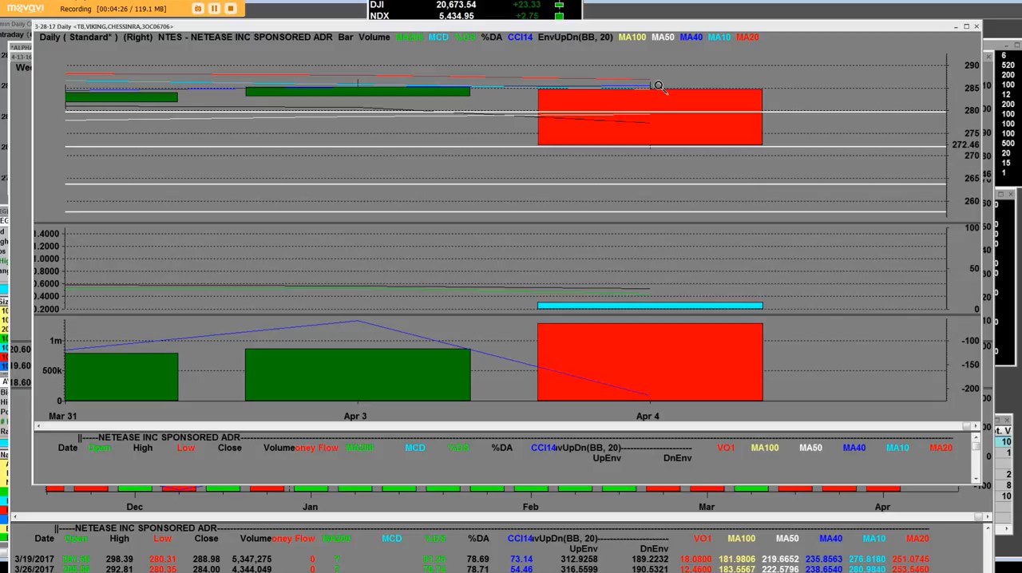
pyautogui.moveTo(647, 99)
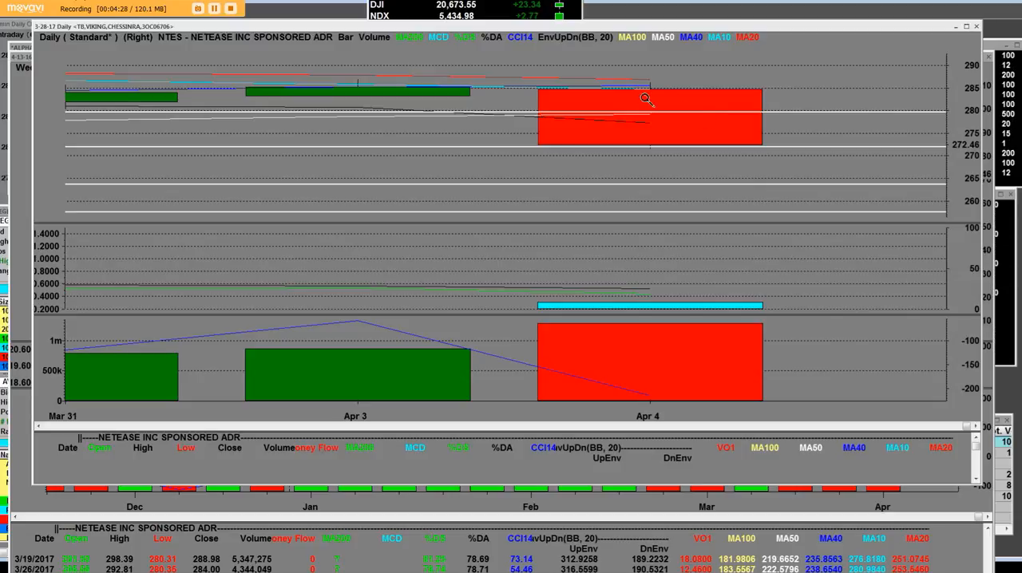
pyautogui.moveTo(658, 86)
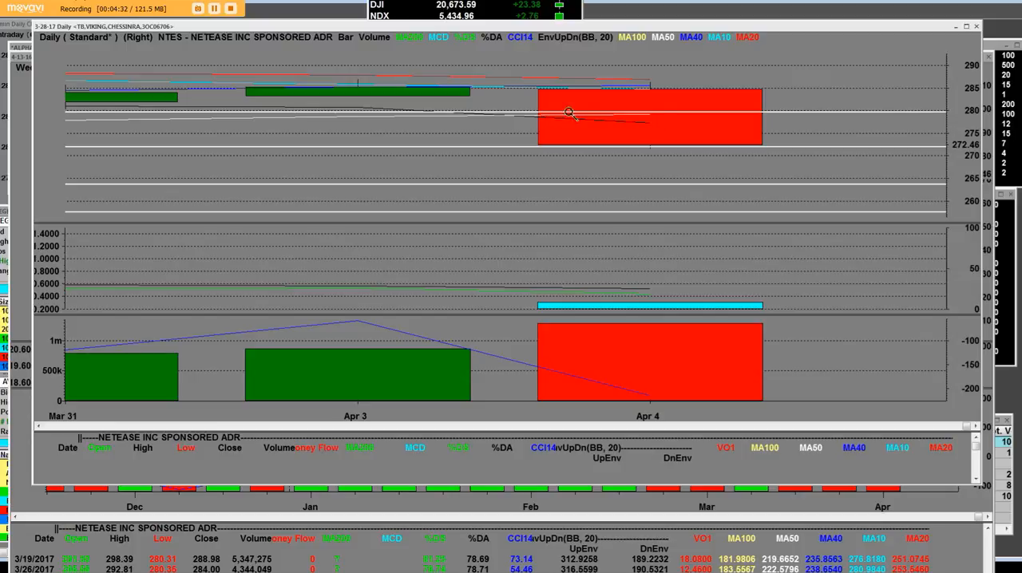
pyautogui.moveTo(661, 150)
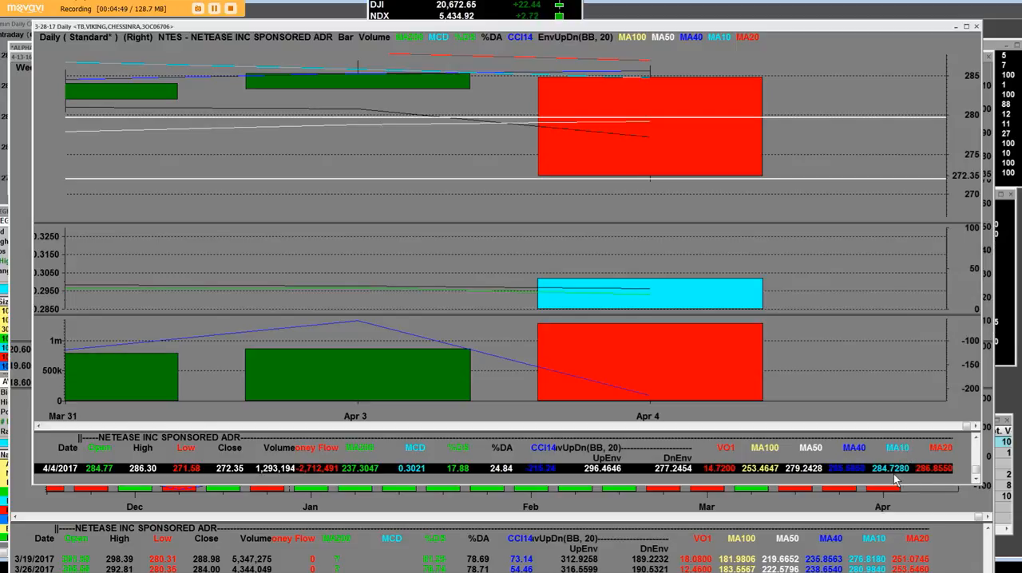
pyautogui.moveTo(709, 460)
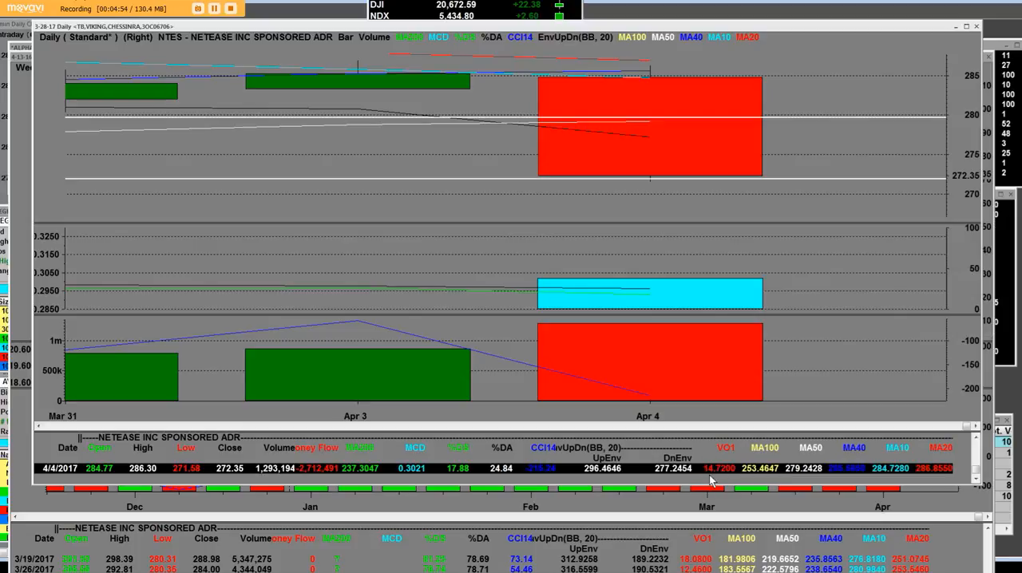
pyautogui.moveTo(738, 76)
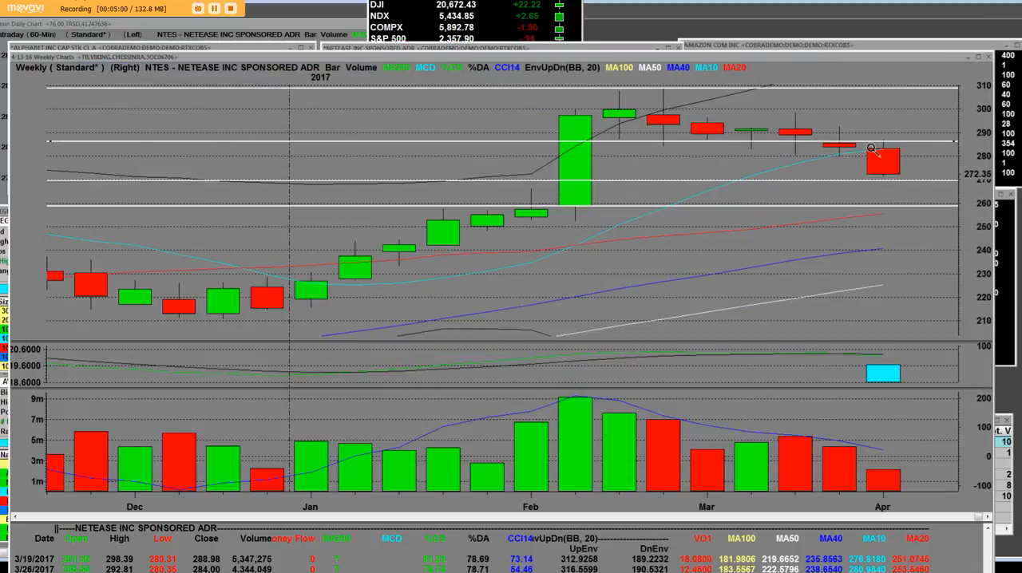
pyautogui.moveTo(631, 83)
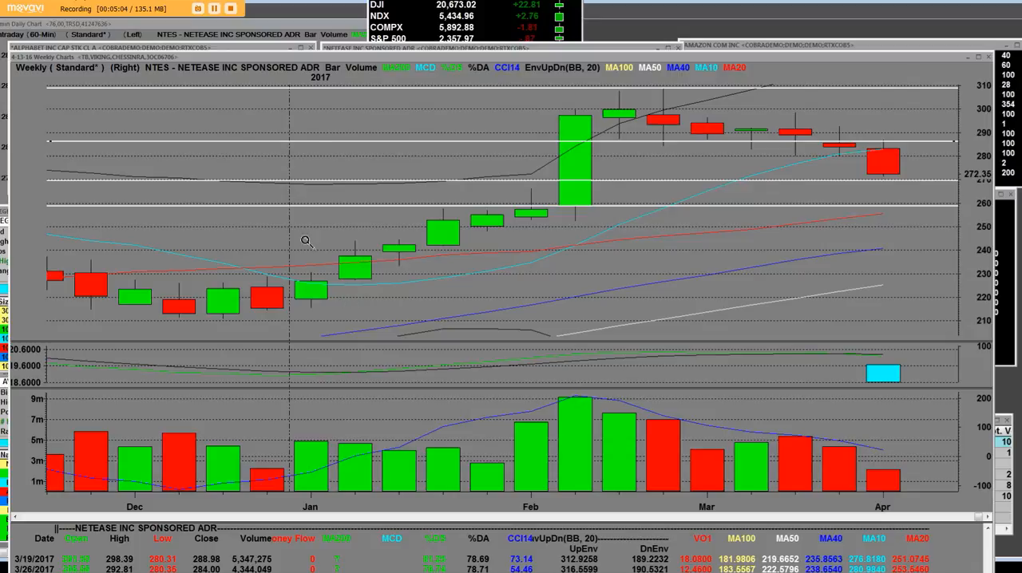
pyautogui.moveTo(364, 265)
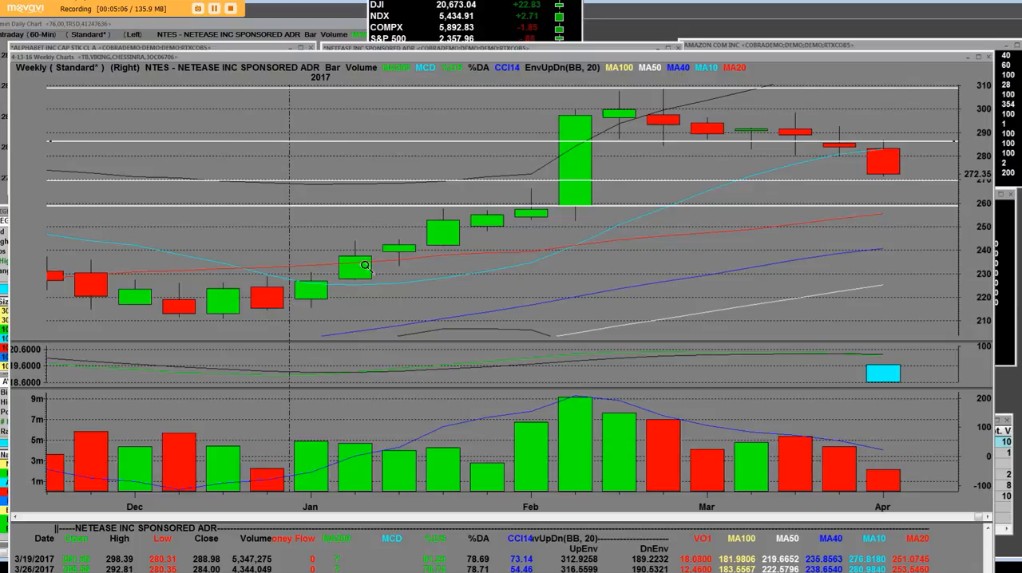
pyautogui.moveTo(450, 230)
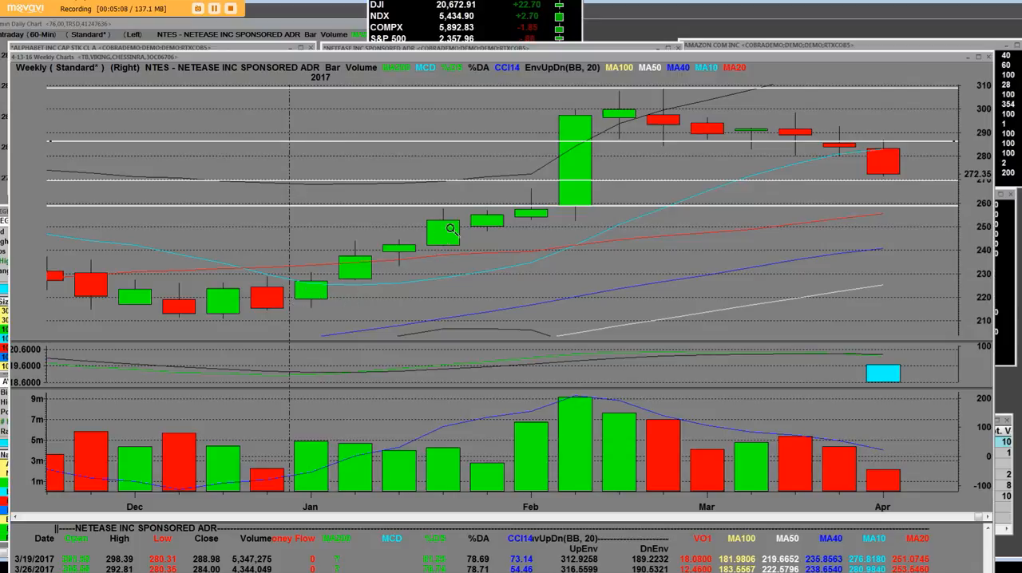